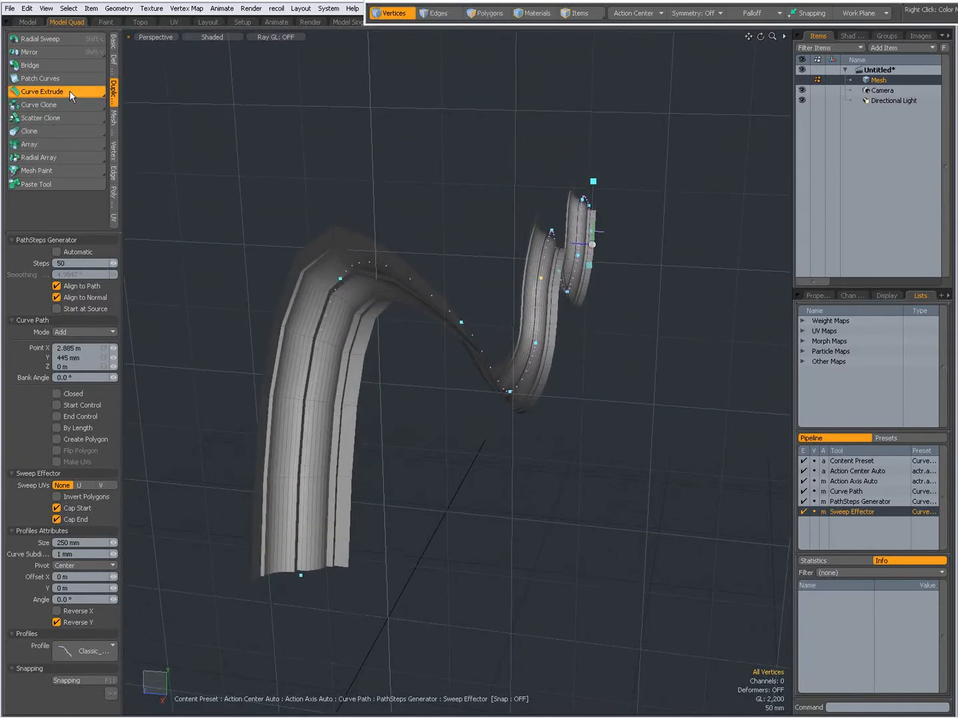
- Show the available Curve Extrude variants for the spiral sweep
{"action": "left_click", "coordinate": [42, 91]}
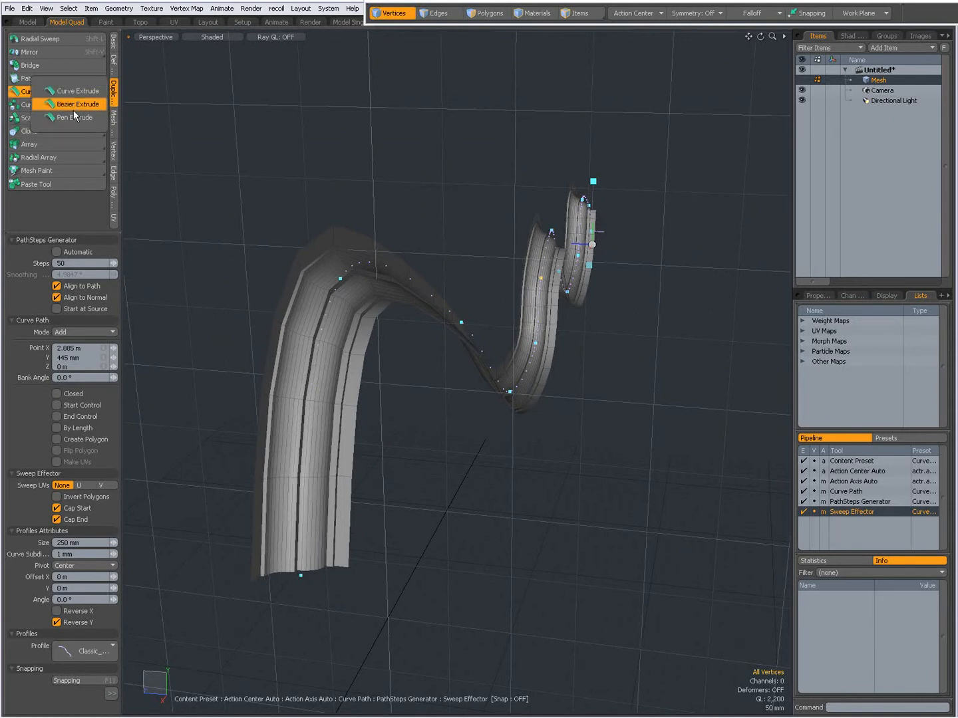
{"action": "mouse_move", "coordinate": [391, 374]}
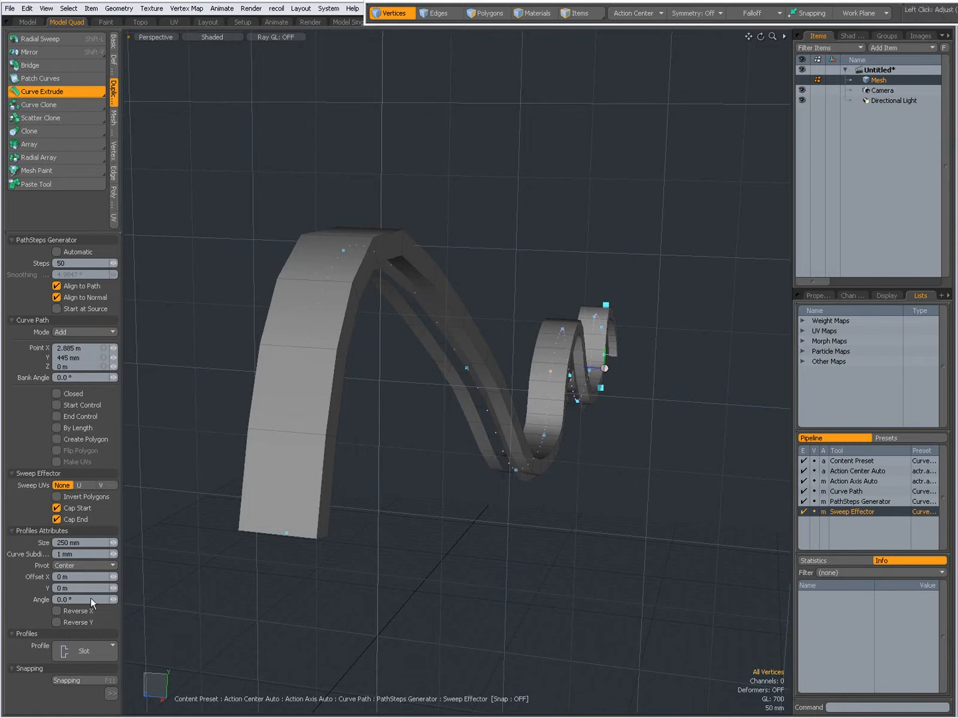
{"action": "left_click", "coordinate": [57, 622]}
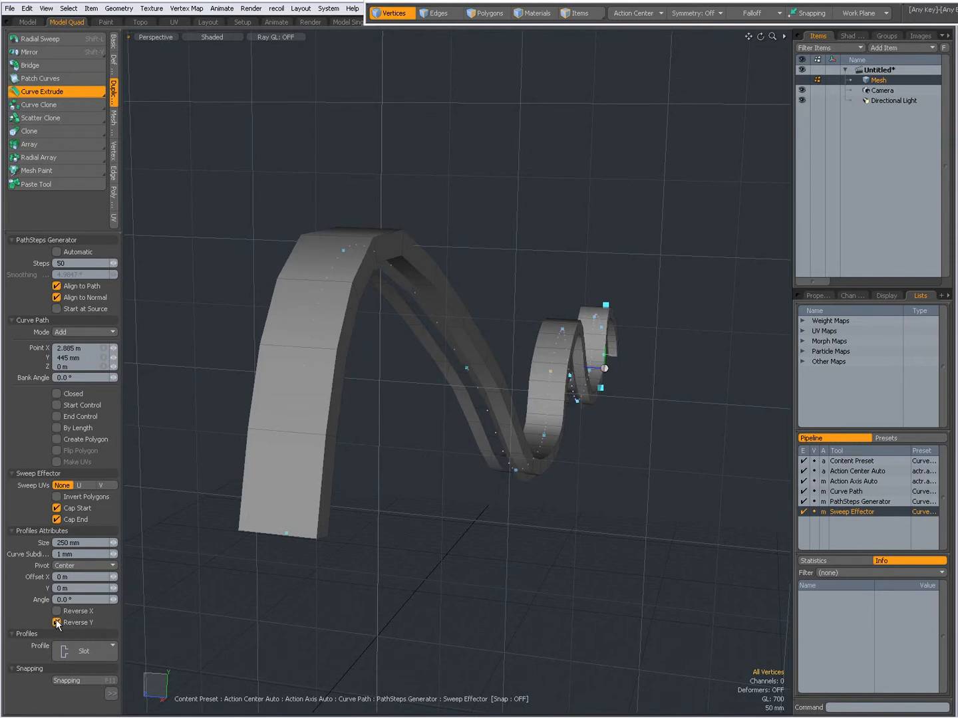
{"action": "left_click", "coordinate": [56, 623]}
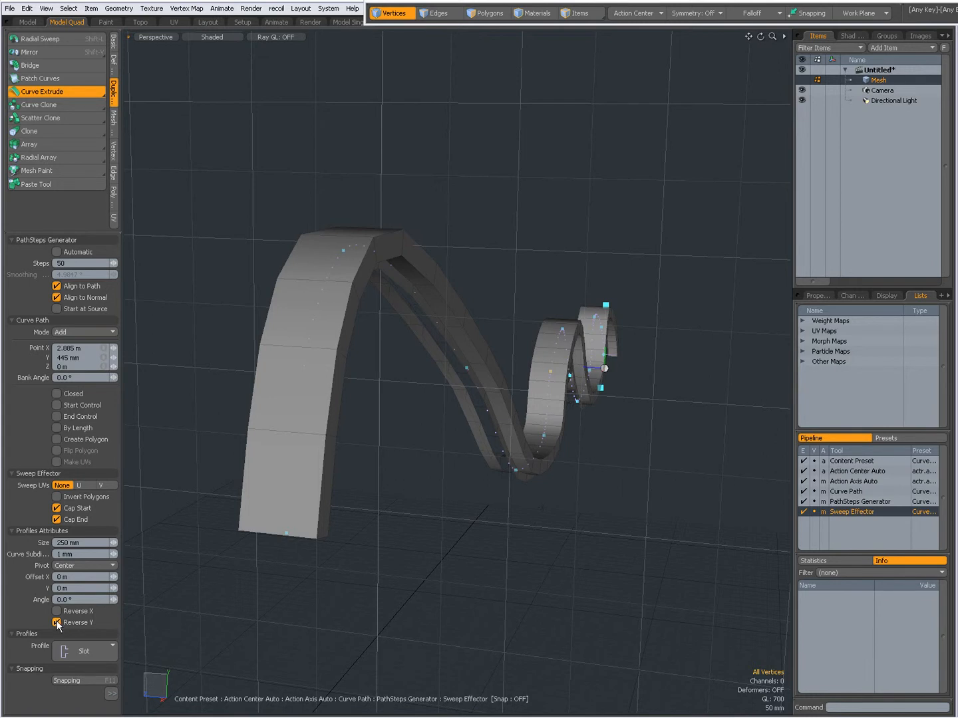
{"action": "mouse_move", "coordinate": [57, 622]}
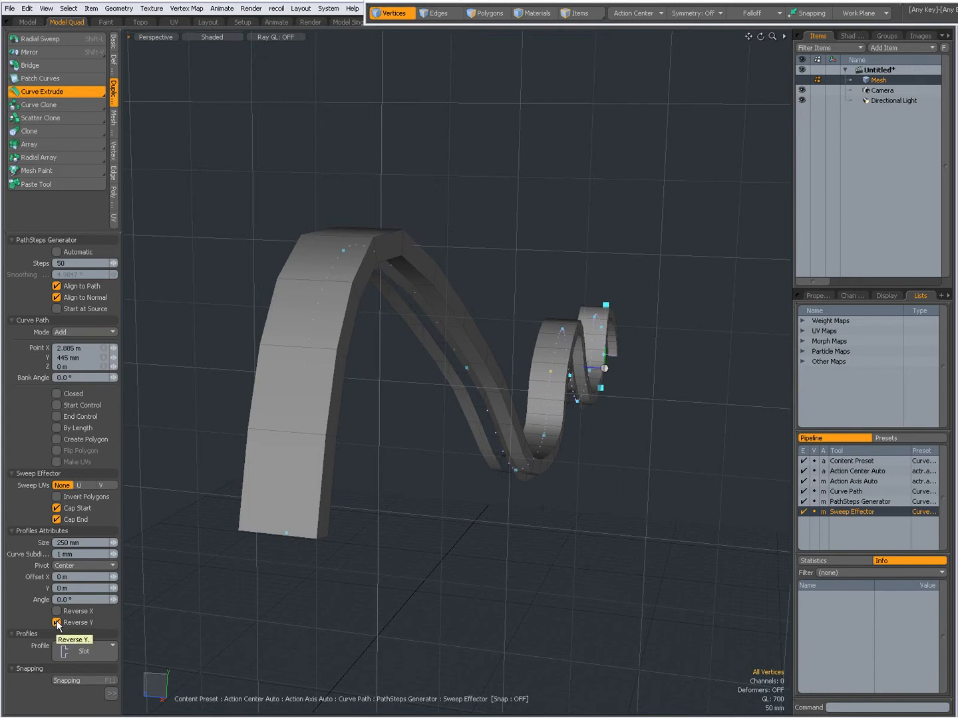
{"action": "left_click", "coordinate": [57, 623]}
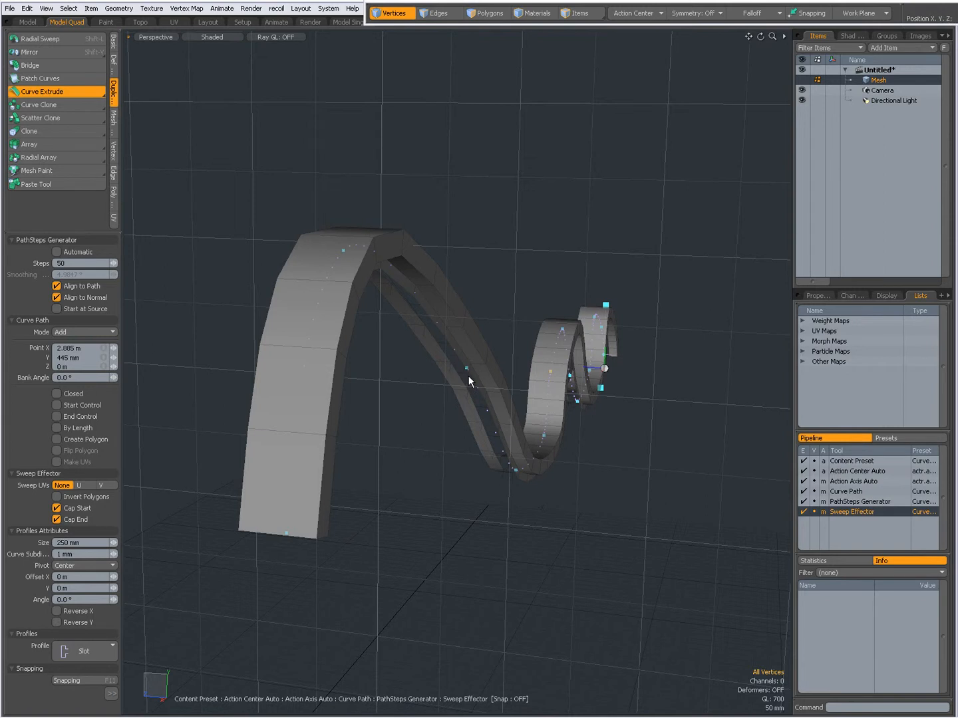
{"action": "mouse_move", "coordinate": [381, 340]}
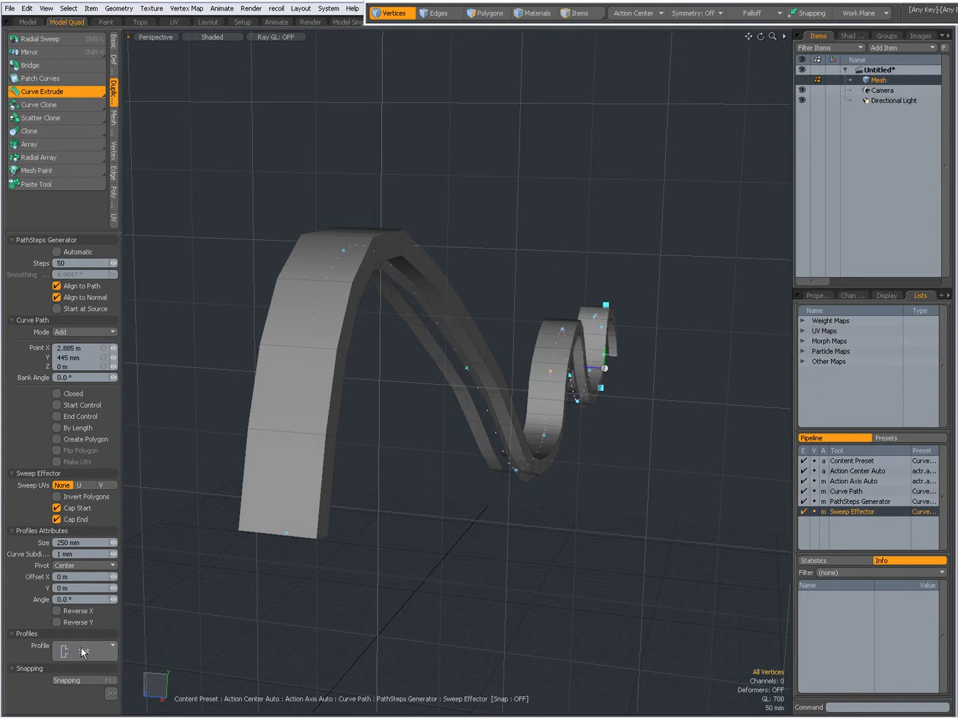
- Open the sweep profile preset gallery to choose the Classic profile
{"action": "left_click", "coordinate": [84, 651]}
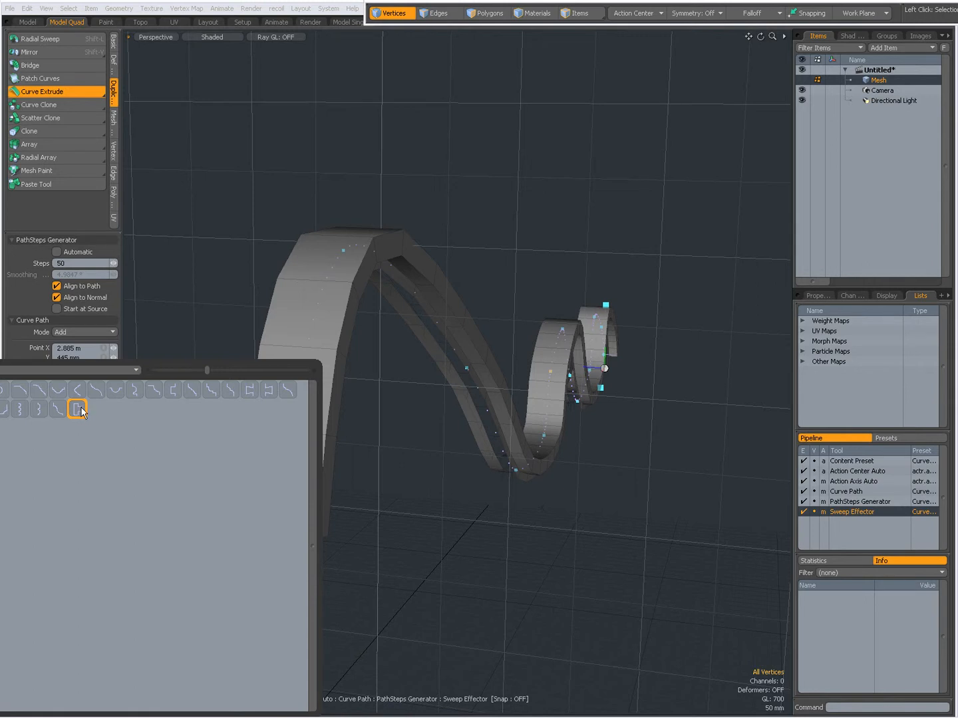
{"action": "mouse_move", "coordinate": [85, 411]}
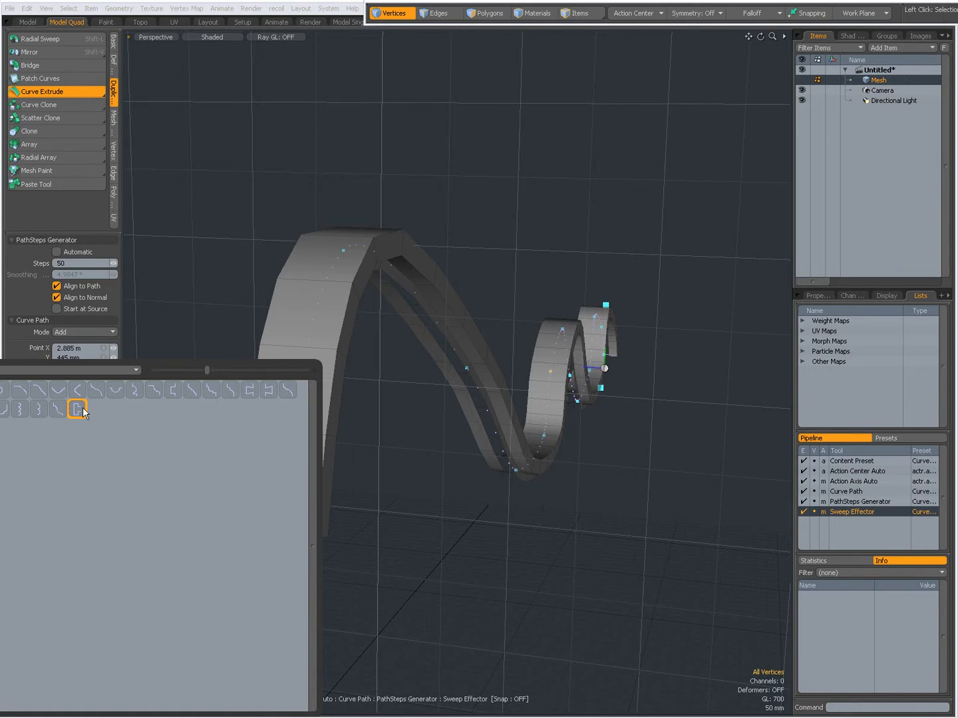
{"action": "mouse_move", "coordinate": [43, 396]}
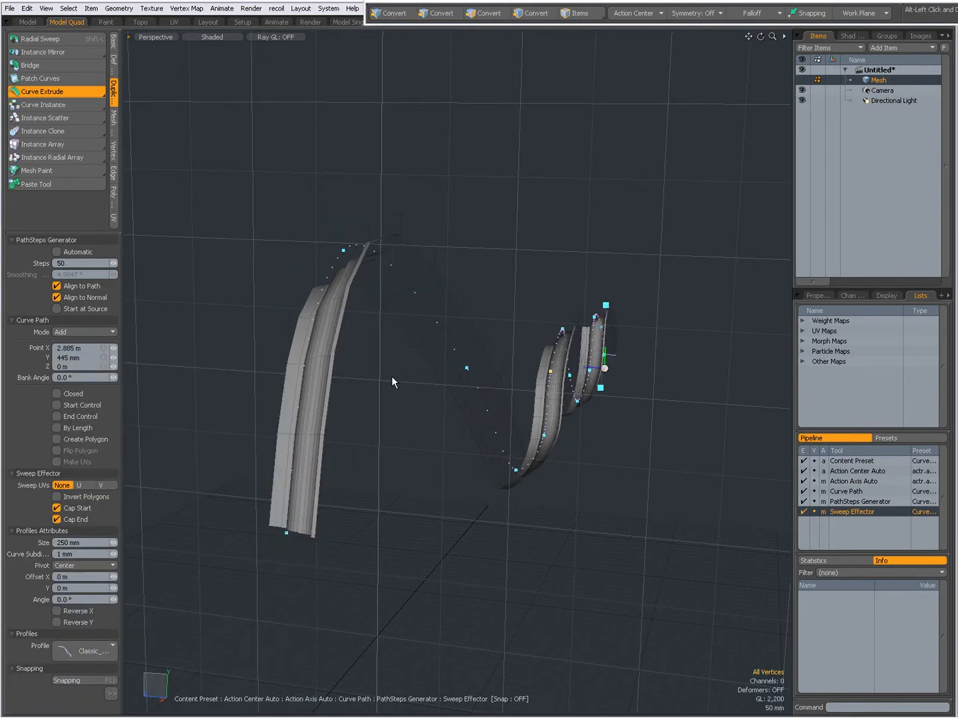
{"action": "left_click_drag", "start_coordinate": [393, 382], "coordinate": [501, 429]}
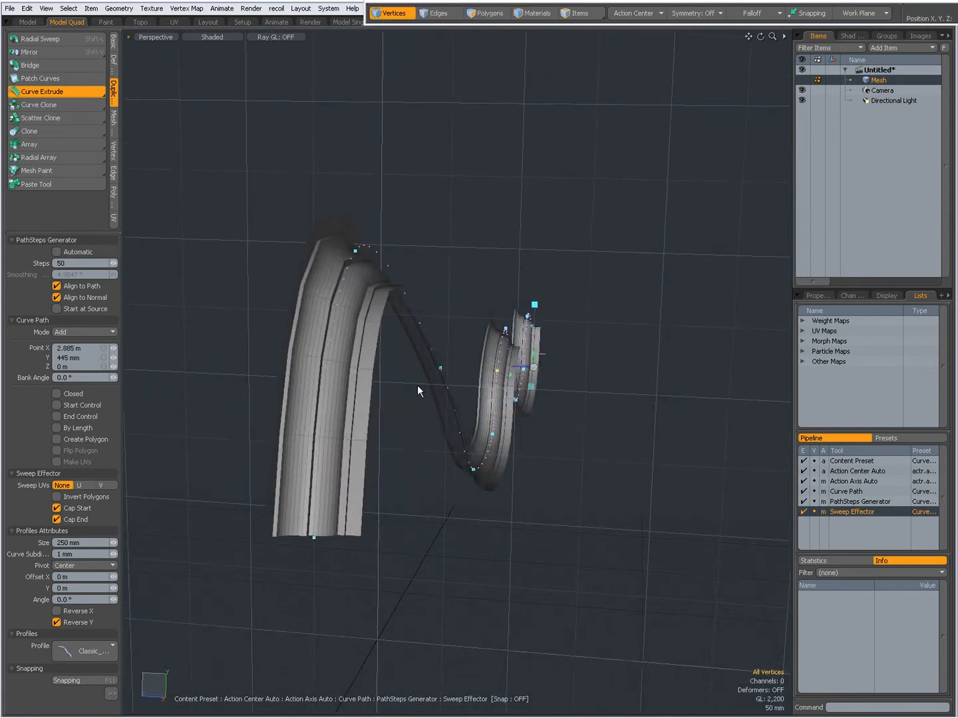
{"action": "left_click", "coordinate": [57, 622]}
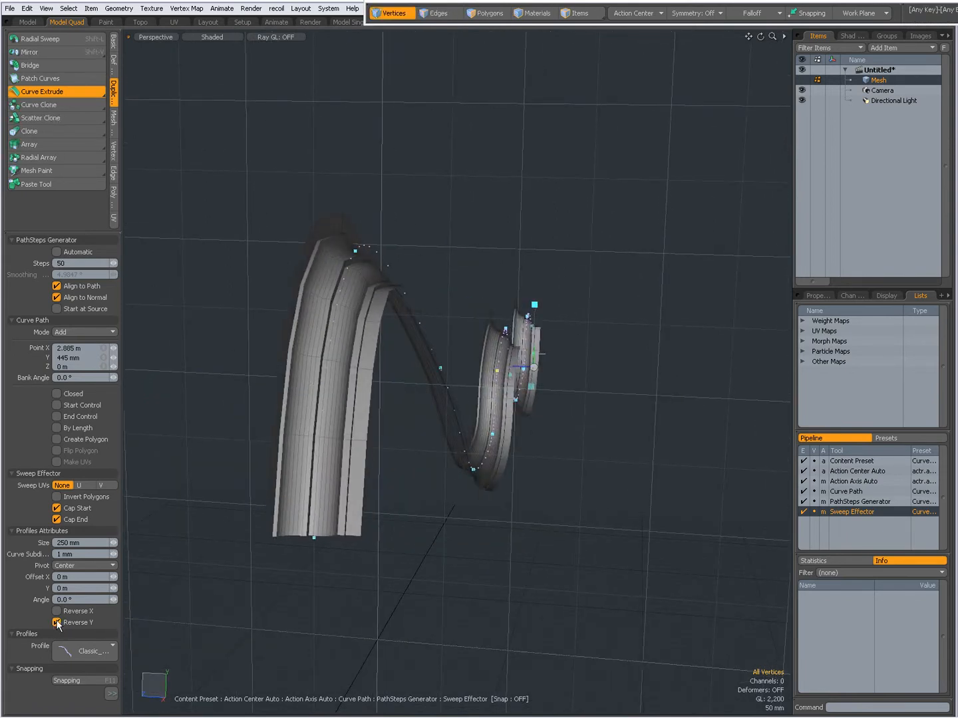
{"action": "left_click", "coordinate": [57, 623]}
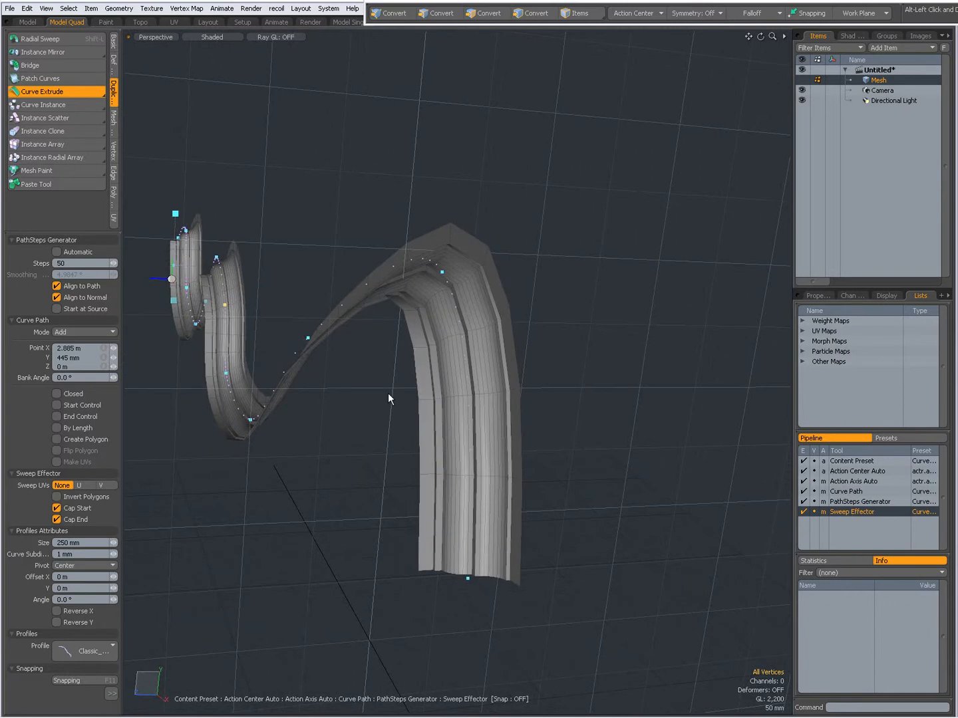
- Compare Reverse X and Reverse Y on the Classic profile, ending with only Reverse X on
{"action": "left_click", "coordinate": [57, 610]}
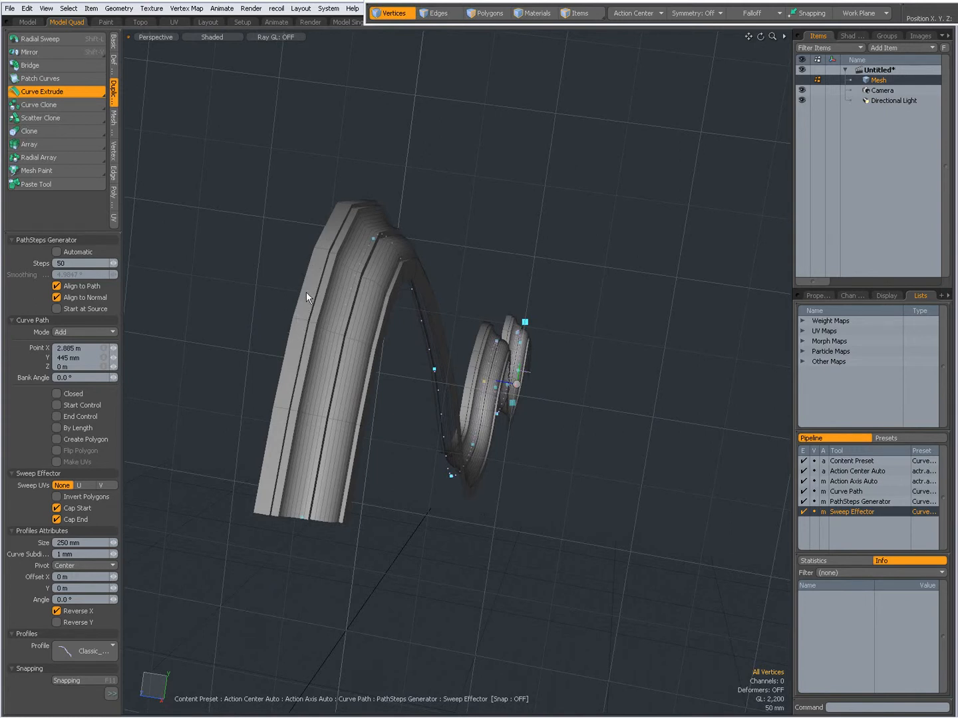
{"action": "mouse_move", "coordinate": [295, 341]}
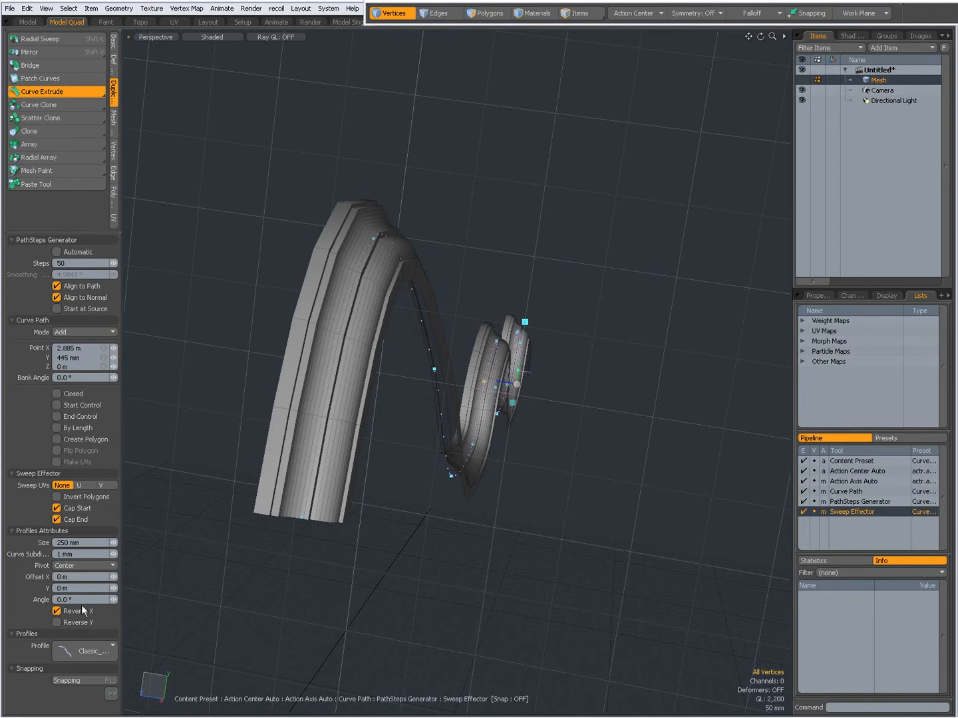
{"action": "left_click", "coordinate": [57, 611]}
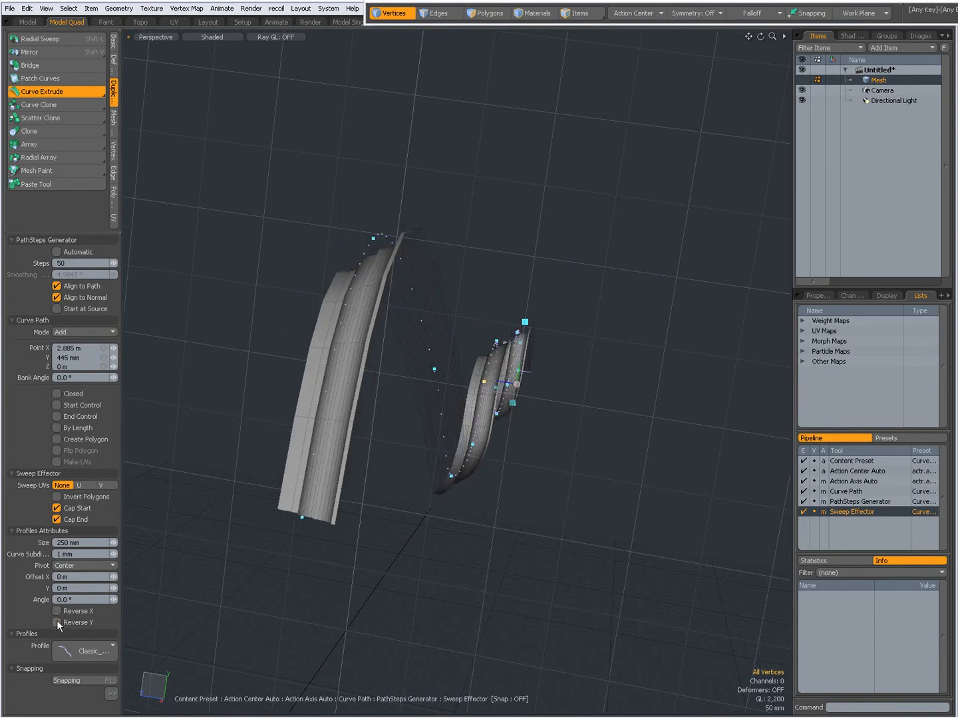
{"action": "left_click", "coordinate": [57, 622]}
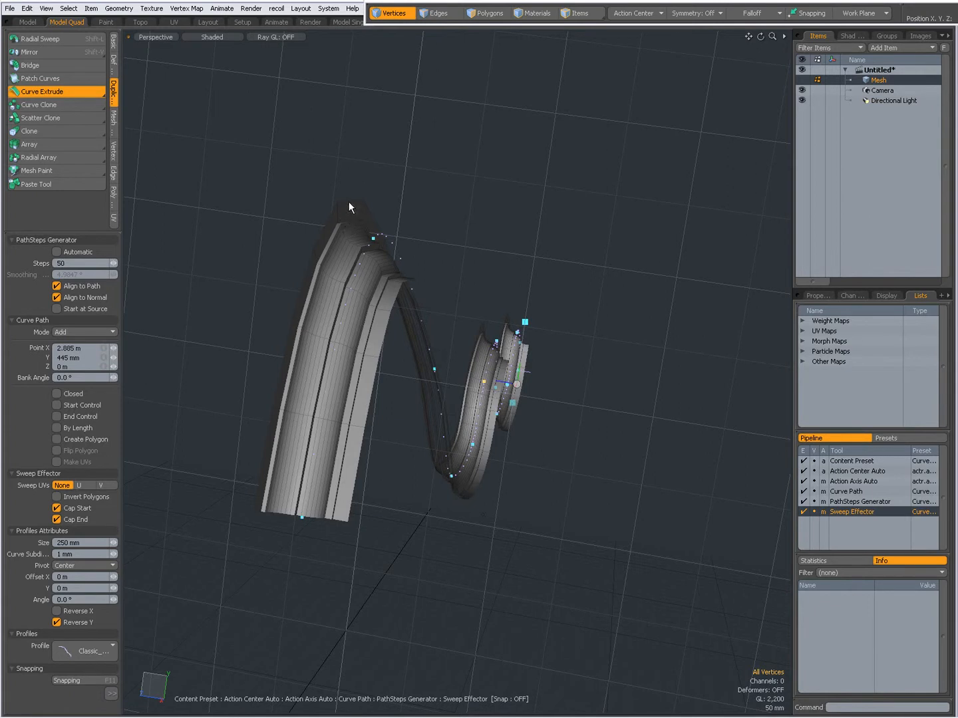
{"action": "mouse_move", "coordinate": [339, 241]}
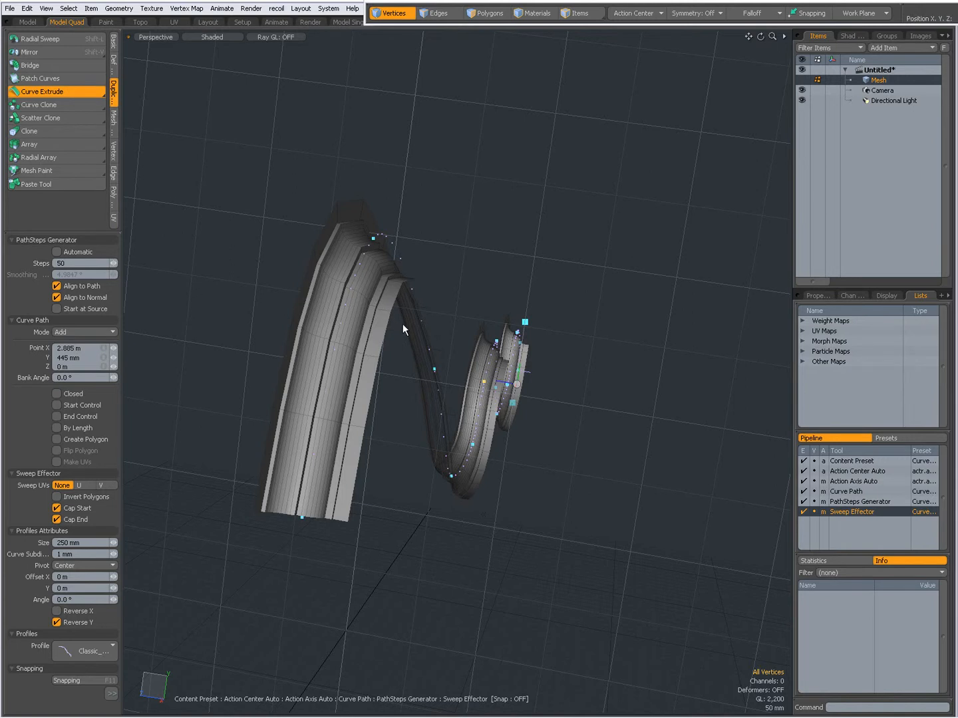
{"action": "mouse_move", "coordinate": [286, 437]}
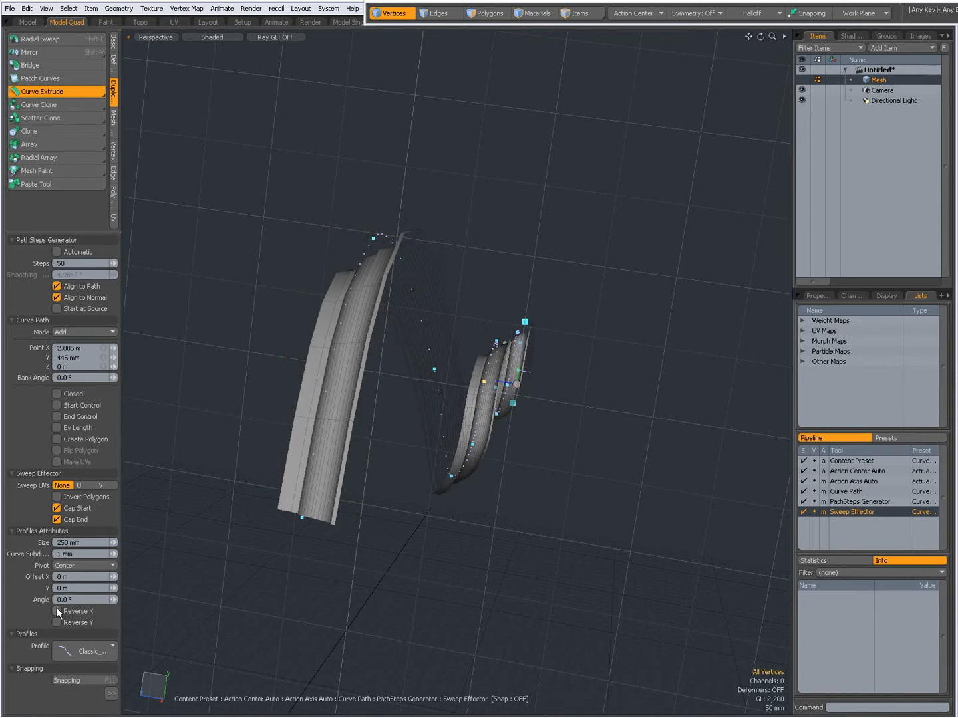
{"action": "left_click", "coordinate": [56, 611]}
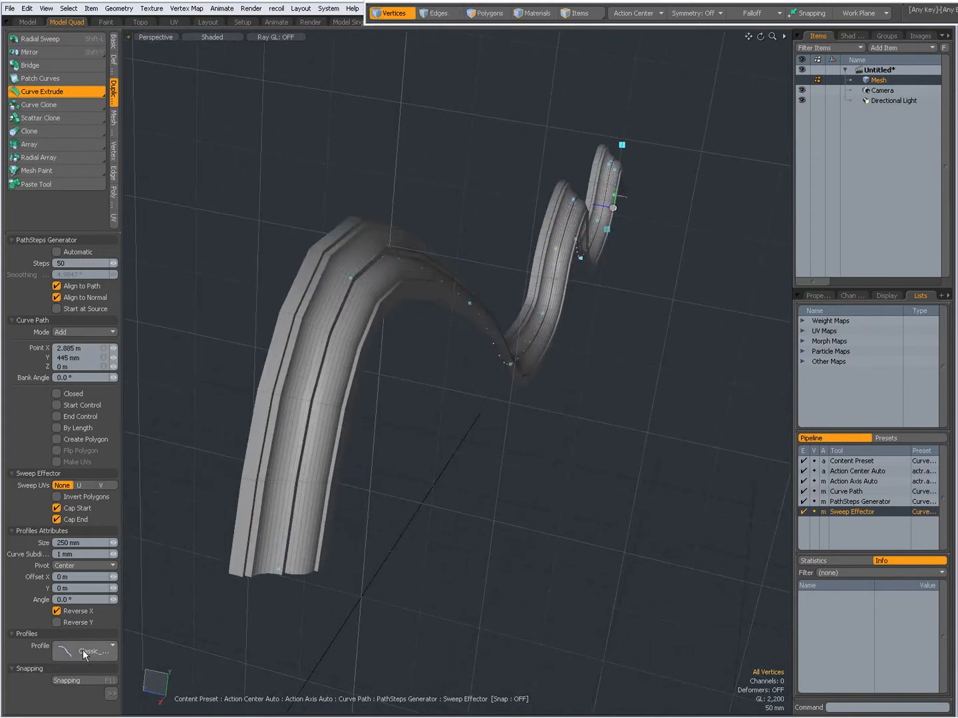
- Switch the sweep profile back to Slot and enable Reverse X
{"action": "left_click", "coordinate": [84, 651]}
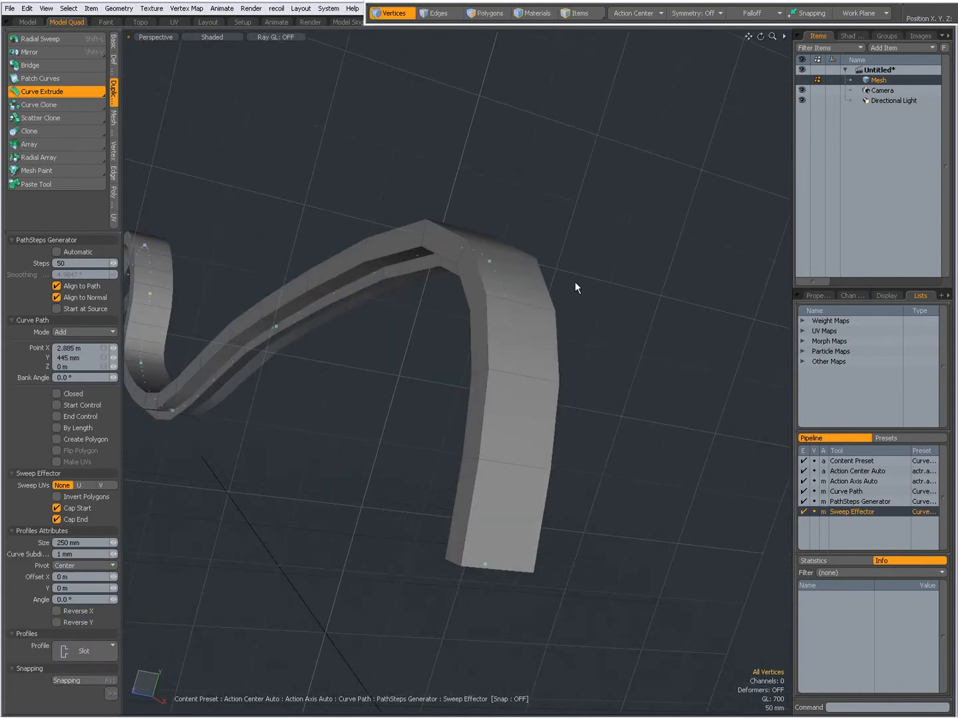
{"action": "left_click", "coordinate": [57, 611]}
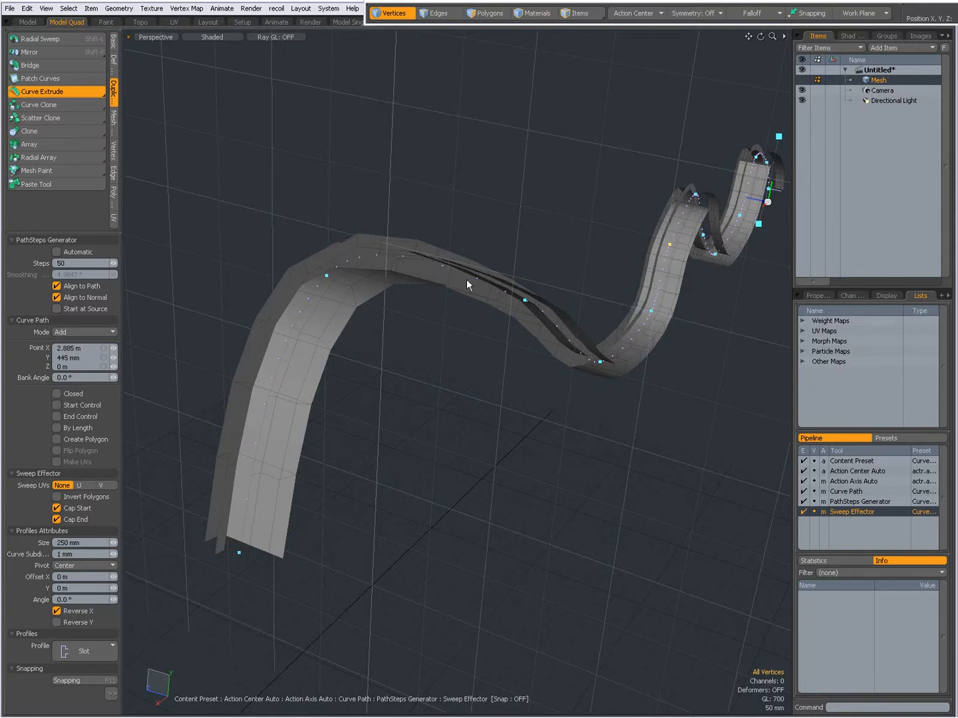
{"action": "mouse_move", "coordinate": [346, 403]}
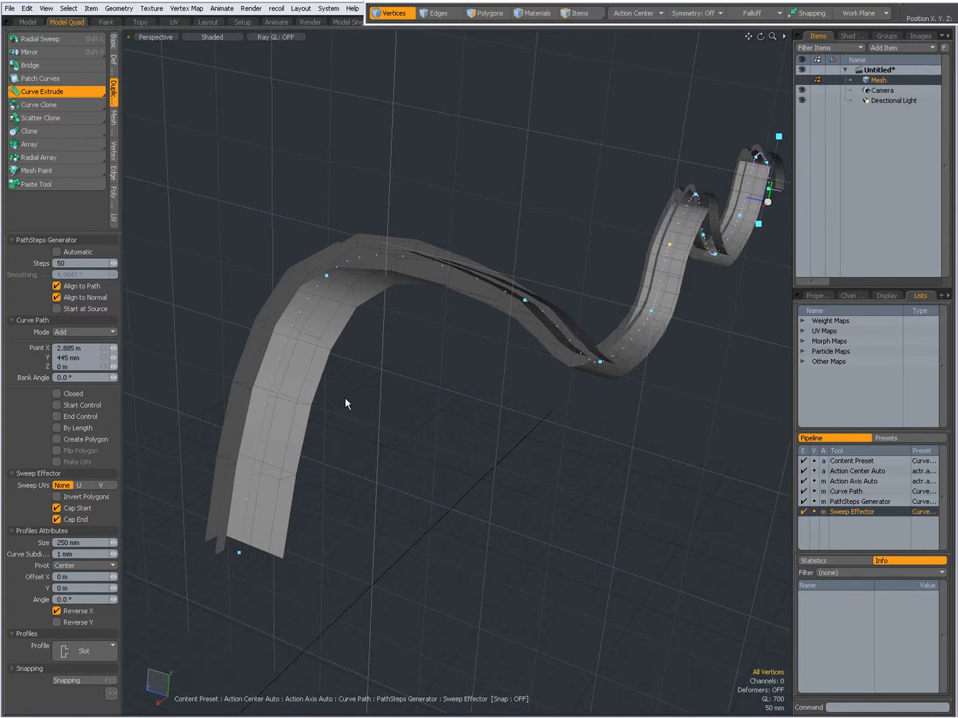
{"action": "left_click", "coordinate": [57, 497]}
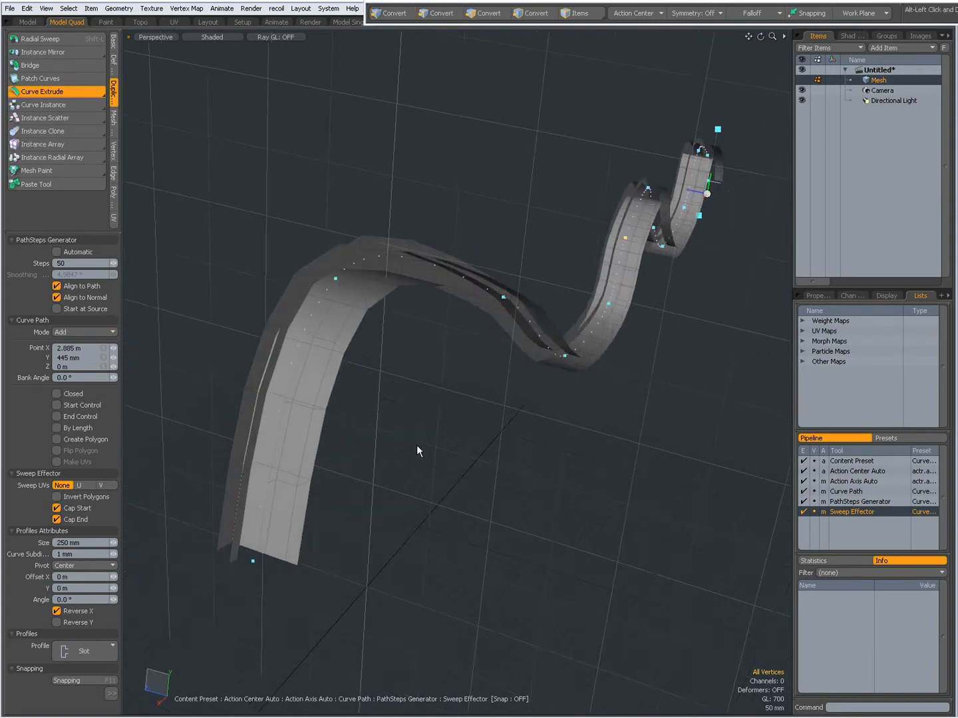
{"action": "left_click_drag", "start_coordinate": [419, 451], "coordinate": [501, 400]}
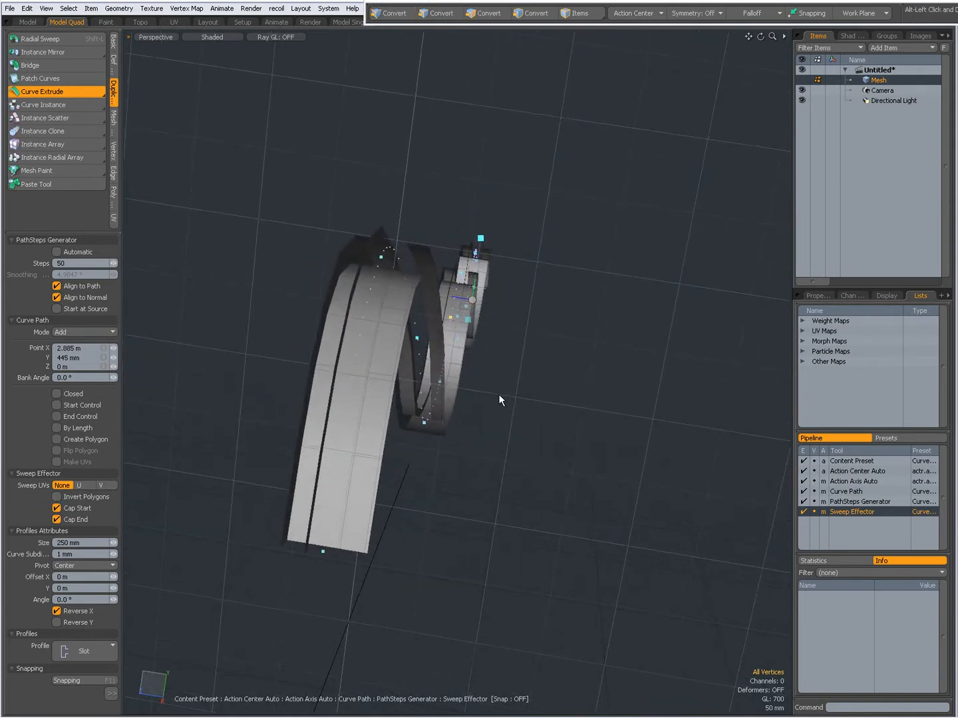
{"action": "left_click", "coordinate": [56, 612]}
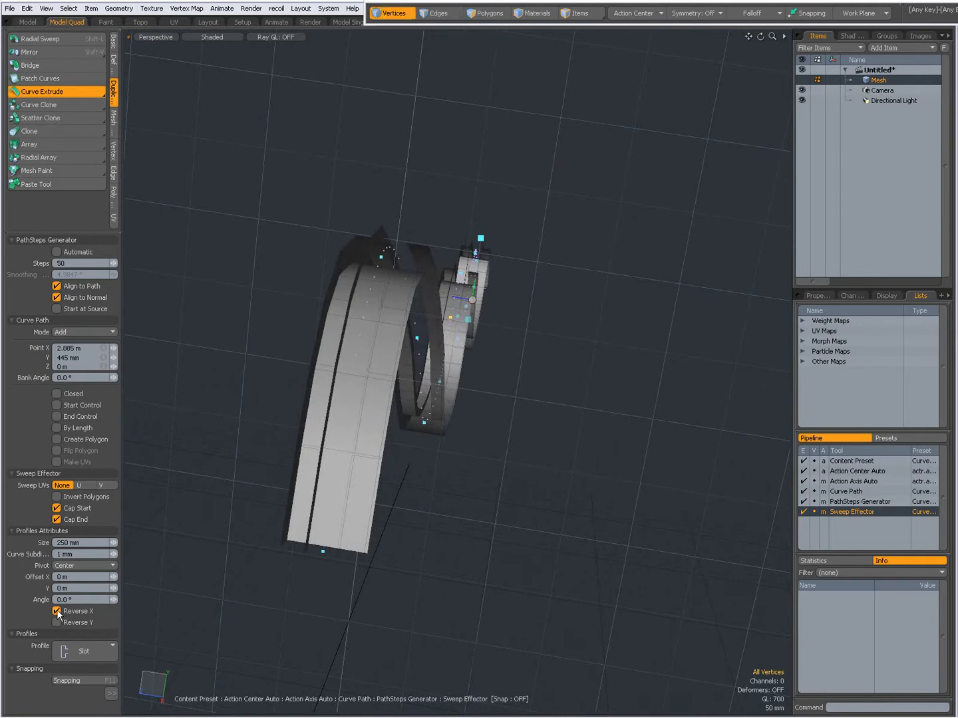
{"action": "left_click", "coordinate": [57, 623]}
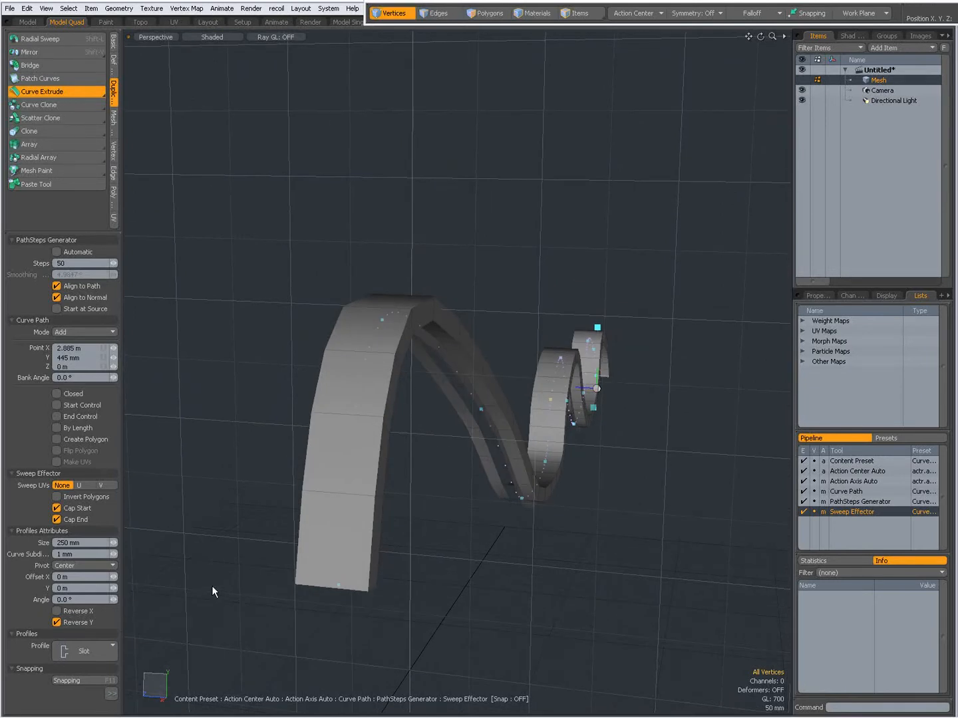
{"action": "left_click", "coordinate": [57, 621]}
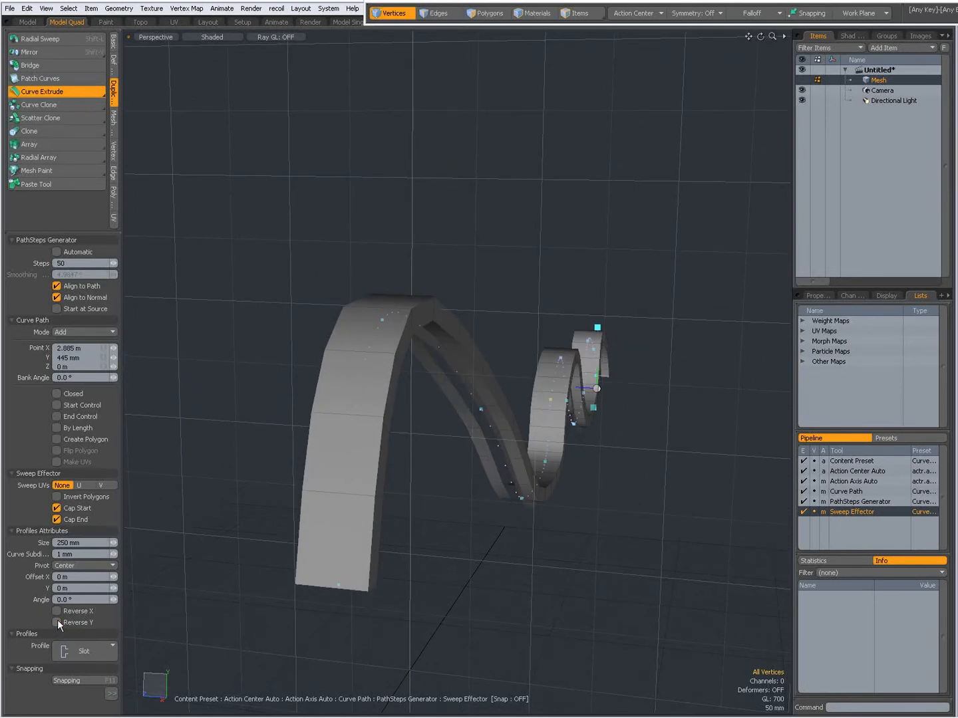
{"action": "left_click", "coordinate": [57, 611]}
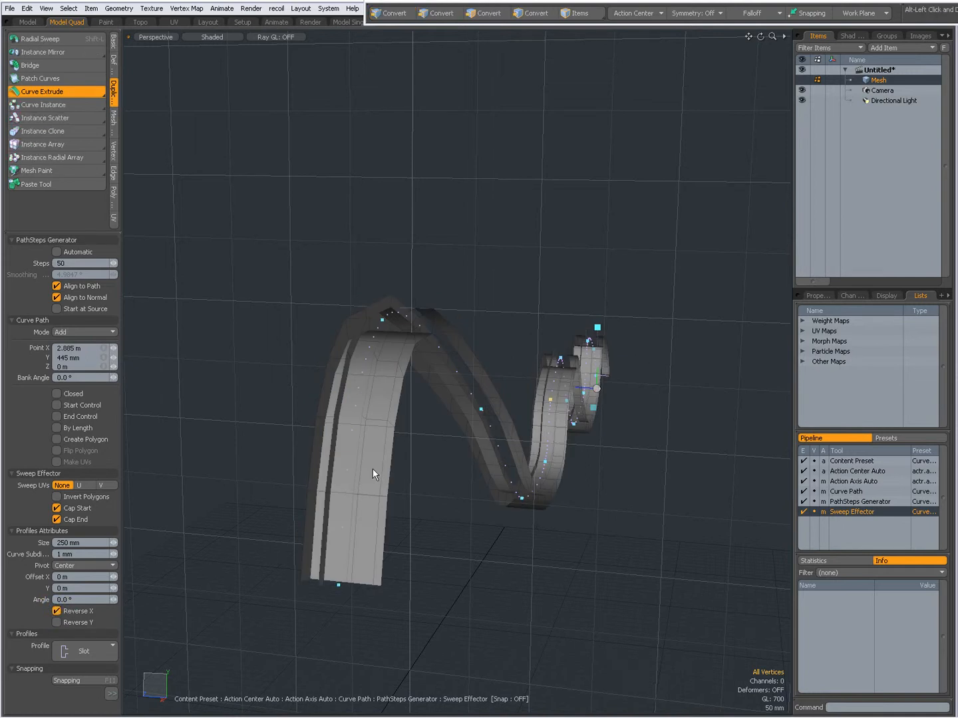